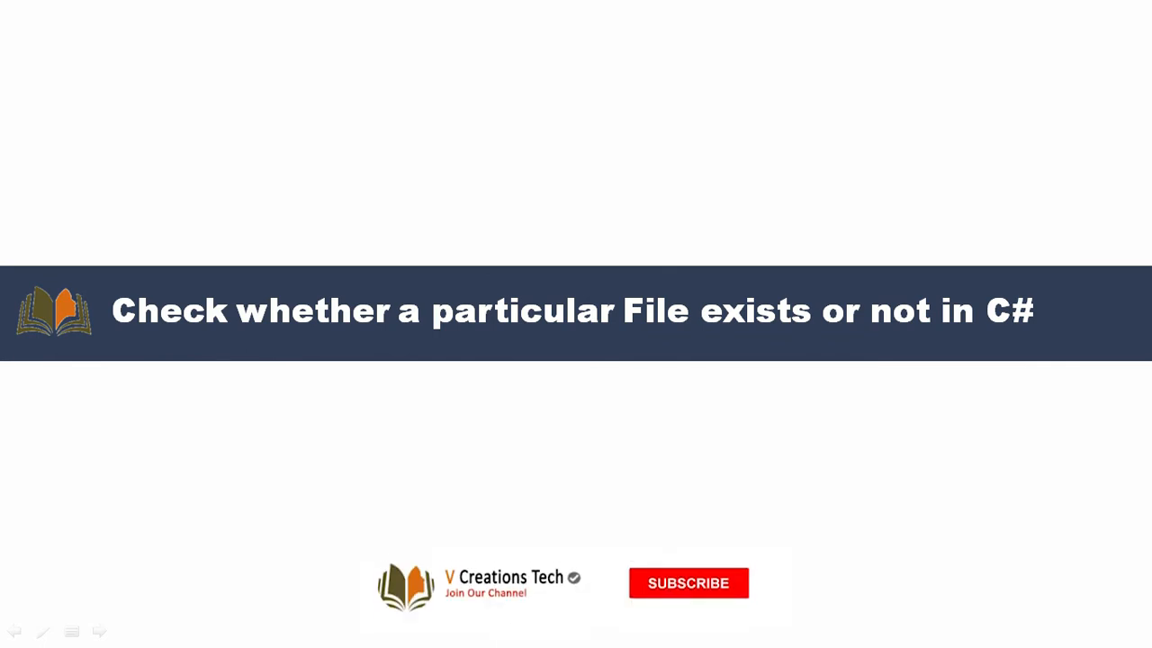
# Bring Visual Studio forward with Program.cs showing the fileName path to React.txt.
pyautogui.click(688, 583)
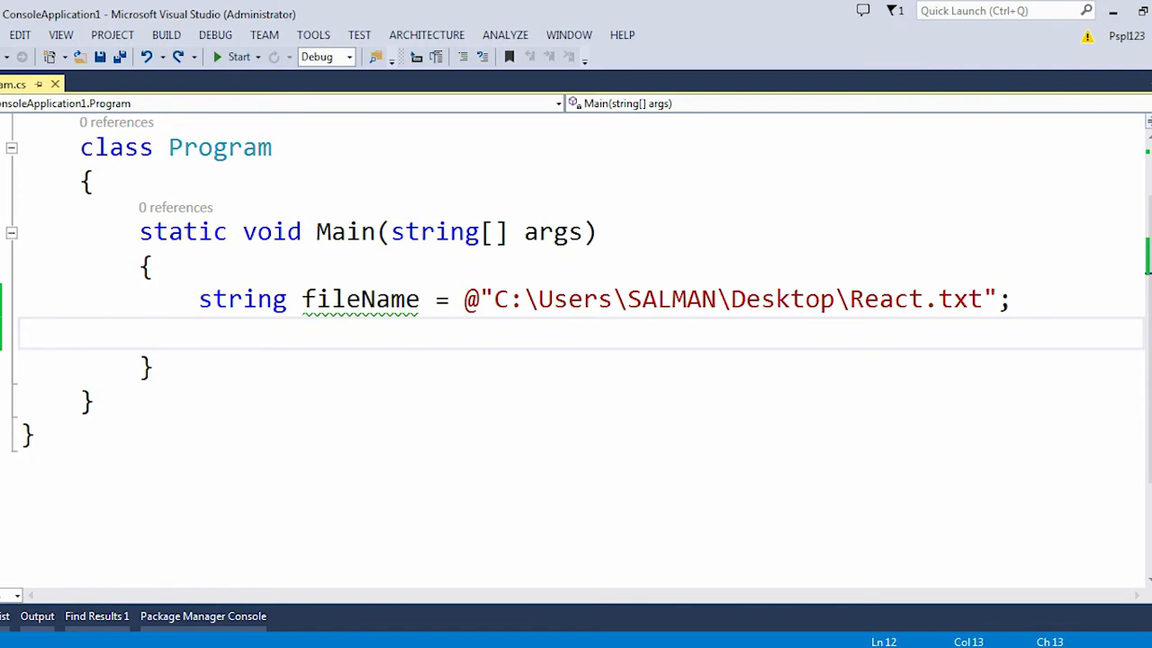
pyautogui.moveTo(198, 299); pyautogui.dragTo(507, 299)
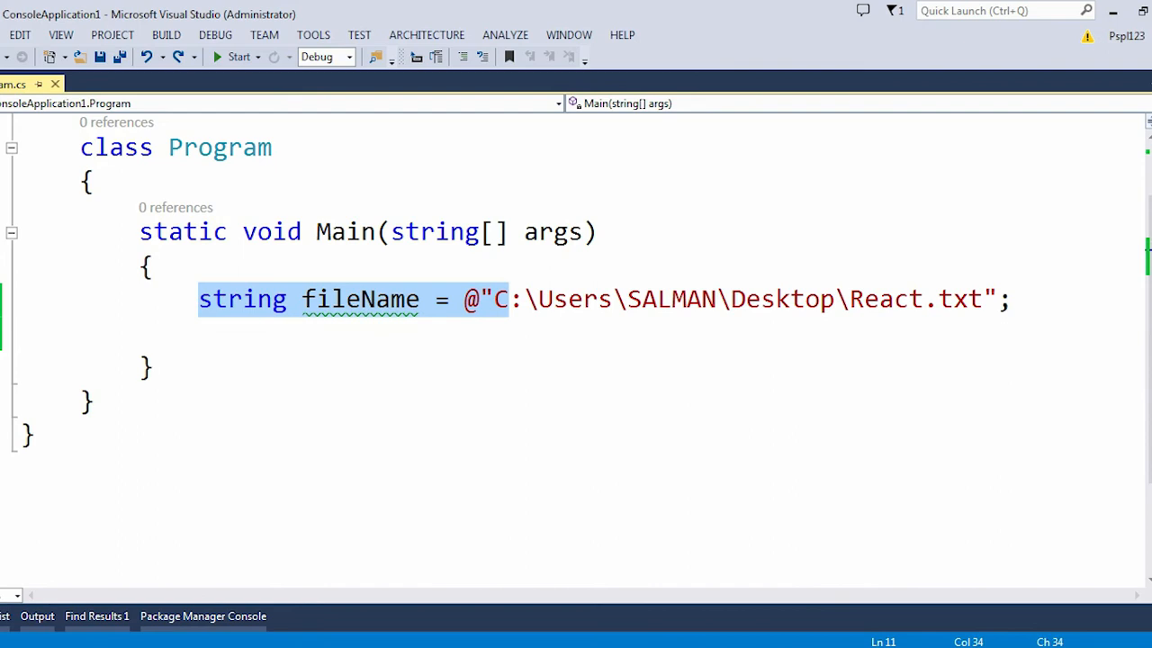
pyautogui.moveTo(513, 298); pyautogui.dragTo(1009, 299)
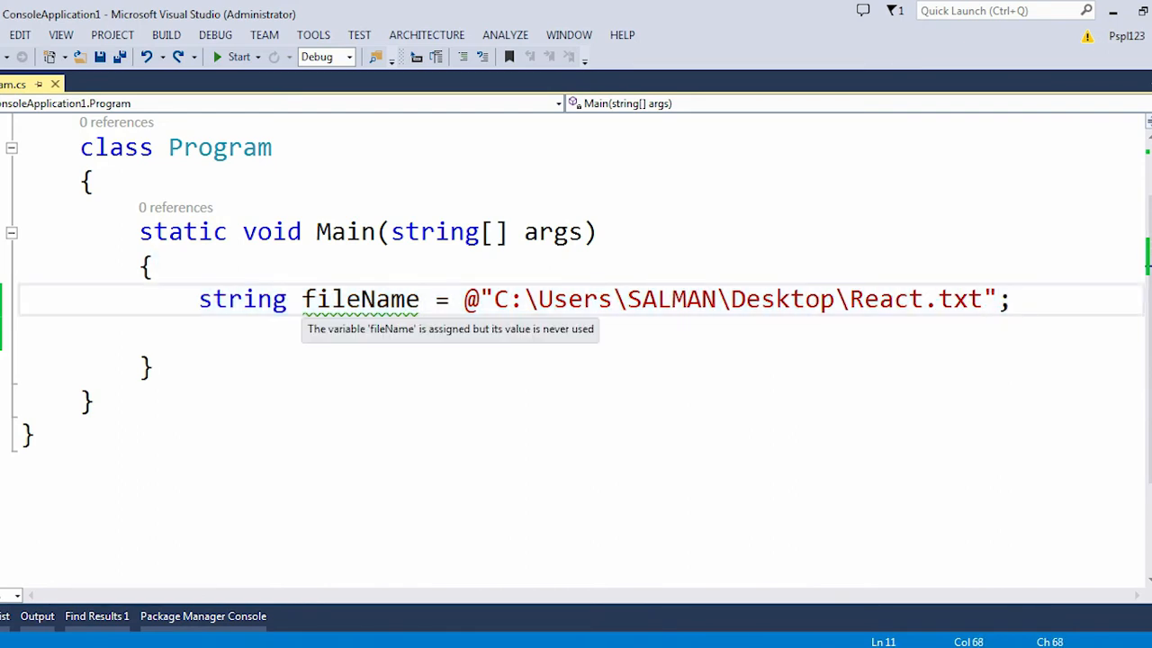
pyautogui.doubleClick(360, 299)
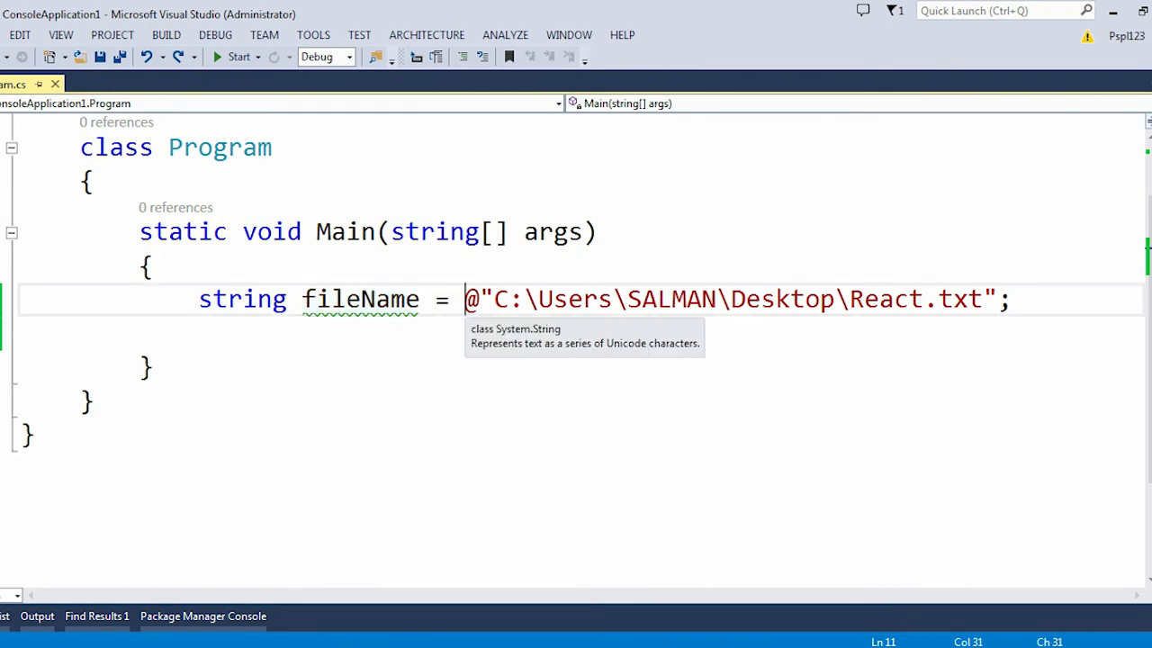
pyautogui.doubleClick(885, 299)
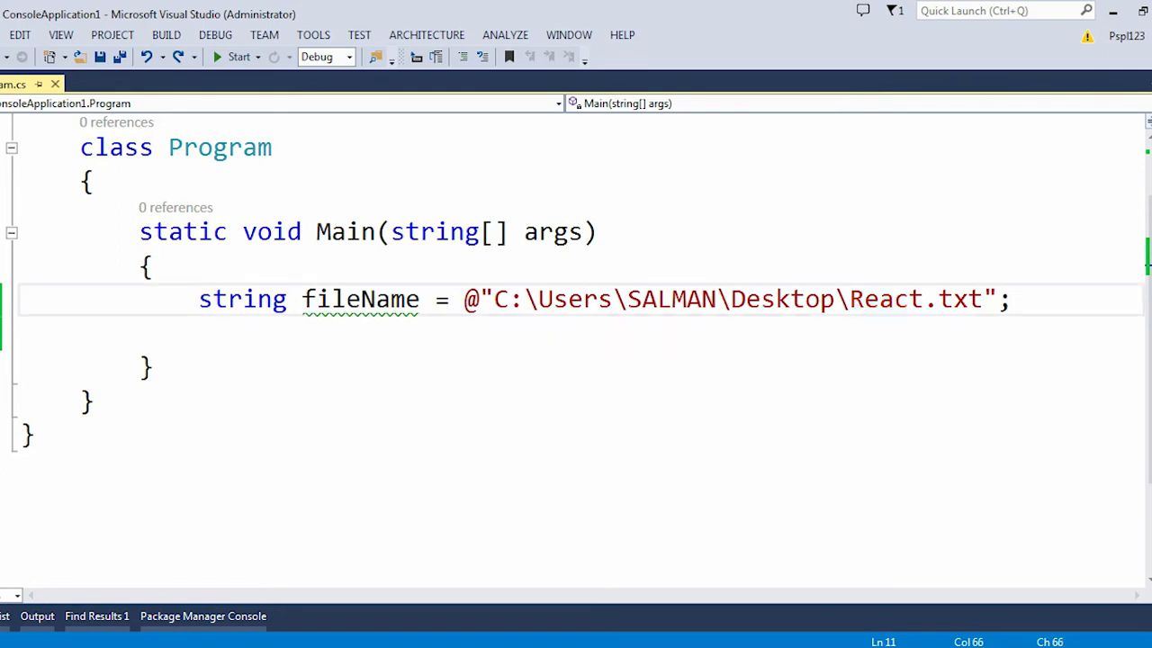
pyautogui.doubleClick(759, 298)
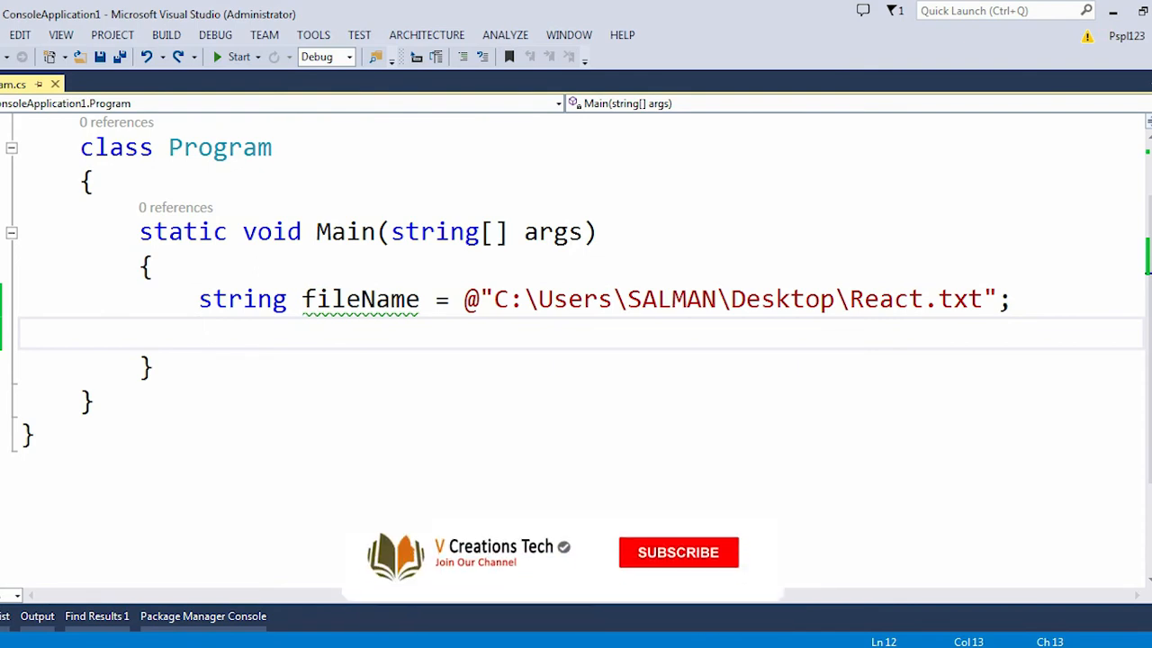
pyautogui.click(677, 551)
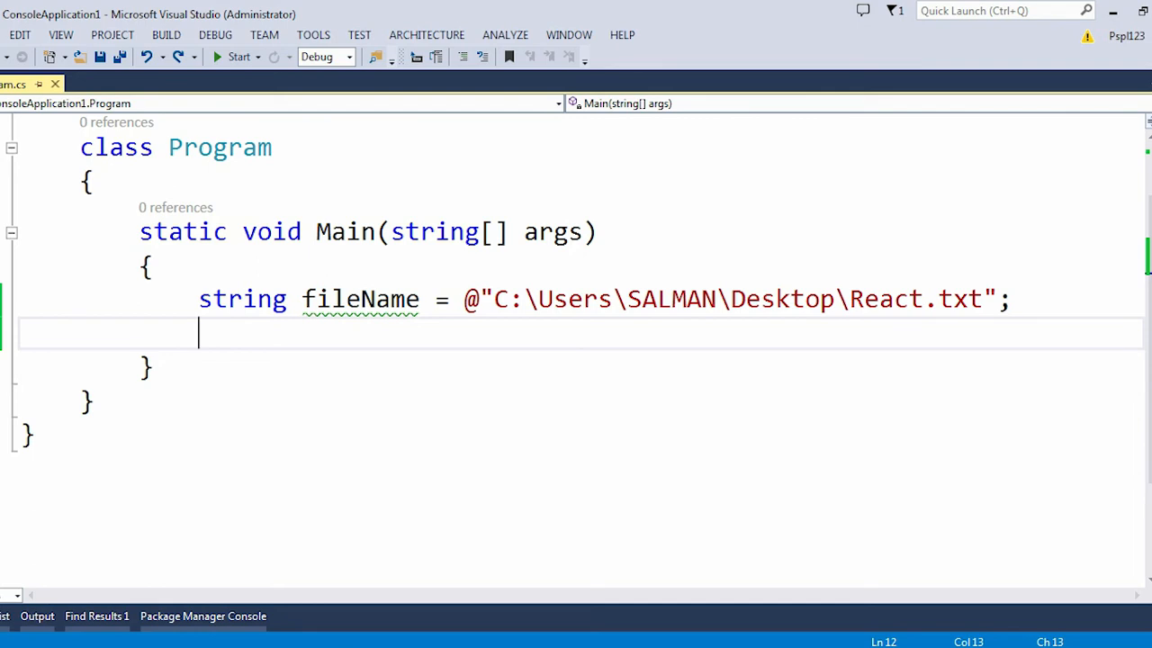
# Start a statement reading File.Exists below the fileName declaration, checking the File class fixes.
pyautogui.write('Fil')
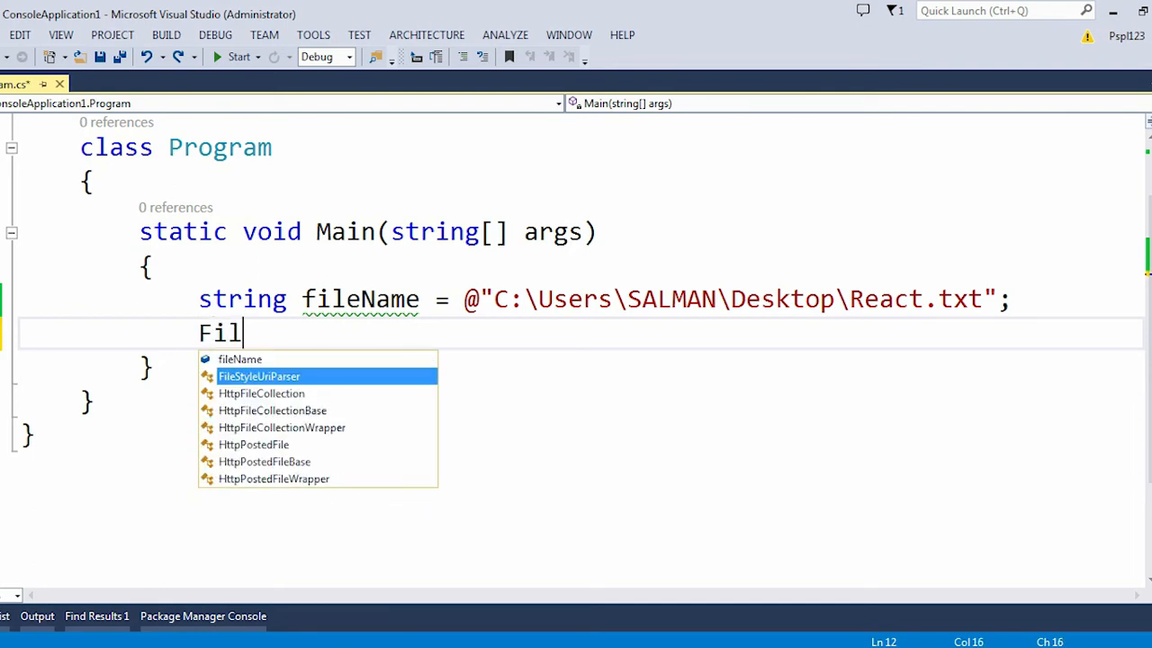
pyautogui.write('e')
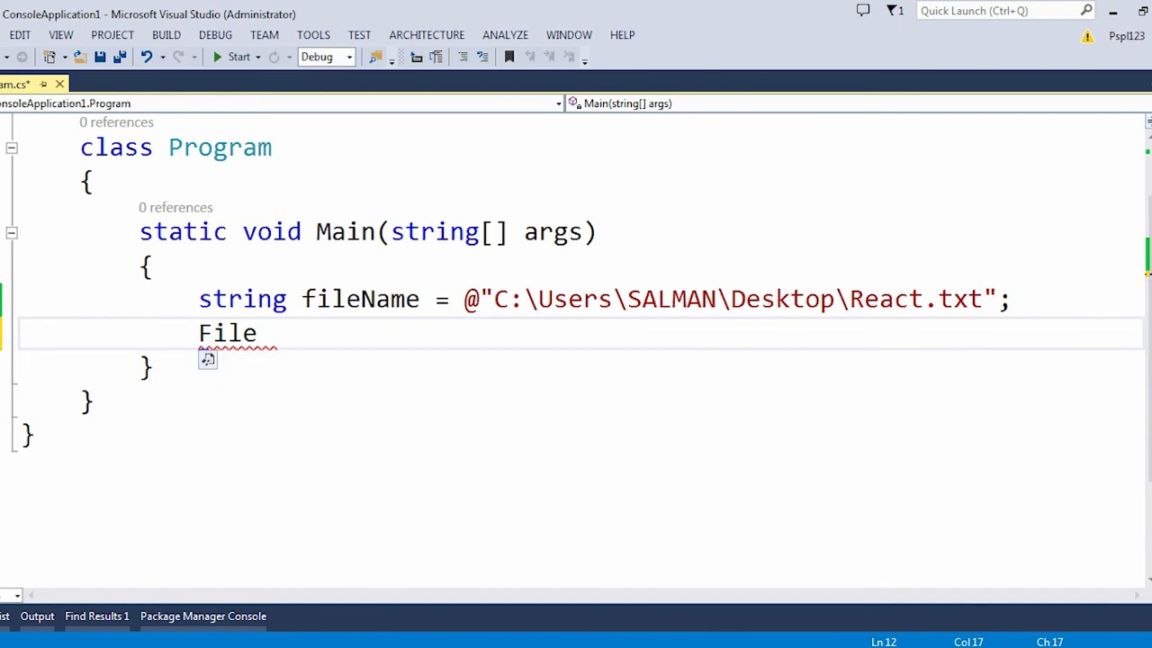
pyautogui.click(220, 360)
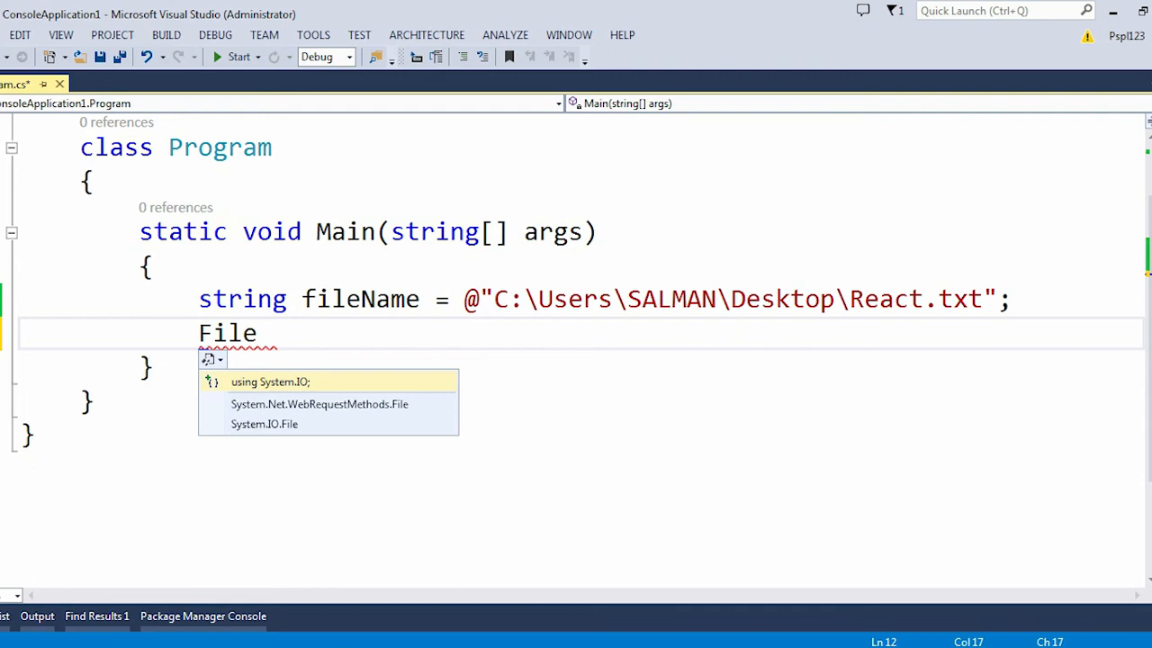
pyautogui.write('.Exists')
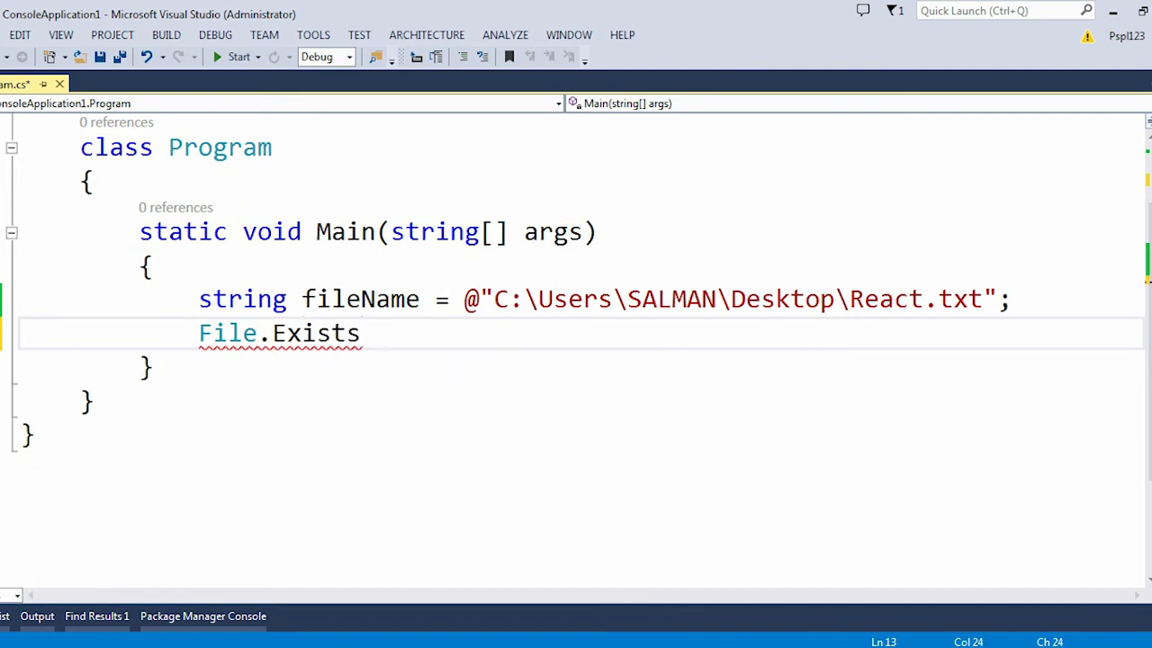
# Complete bool result = File.Exists(fileName);, save, and add a breakpoint on that line.
pyautogui.write('(')
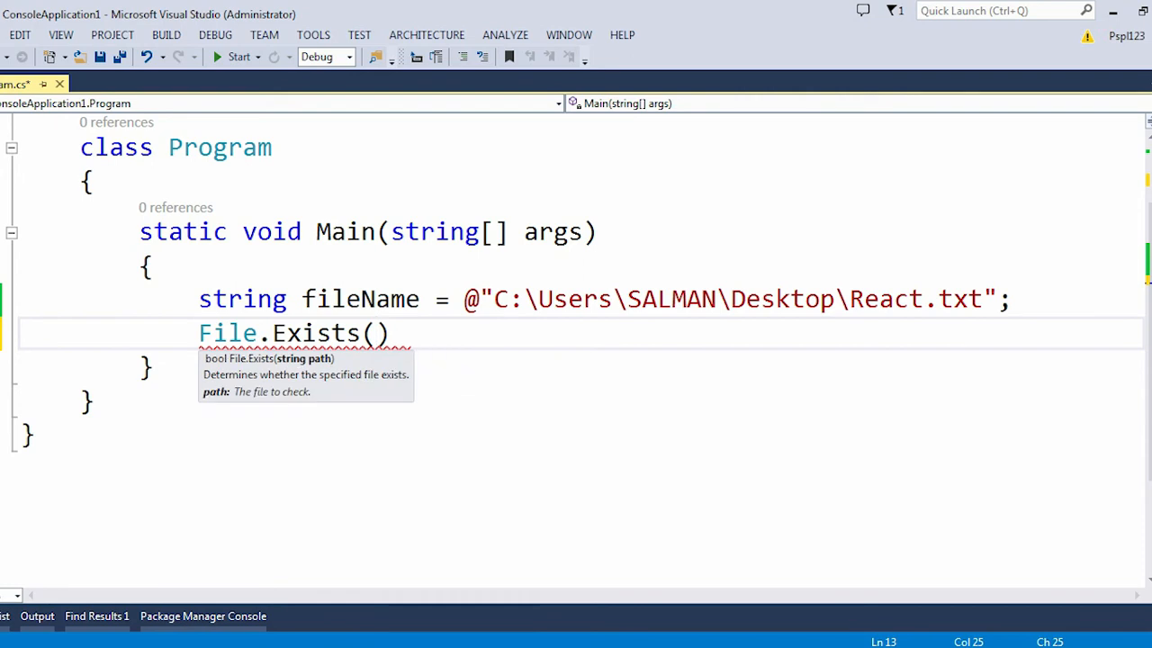
pyautogui.doubleClick(360, 299)
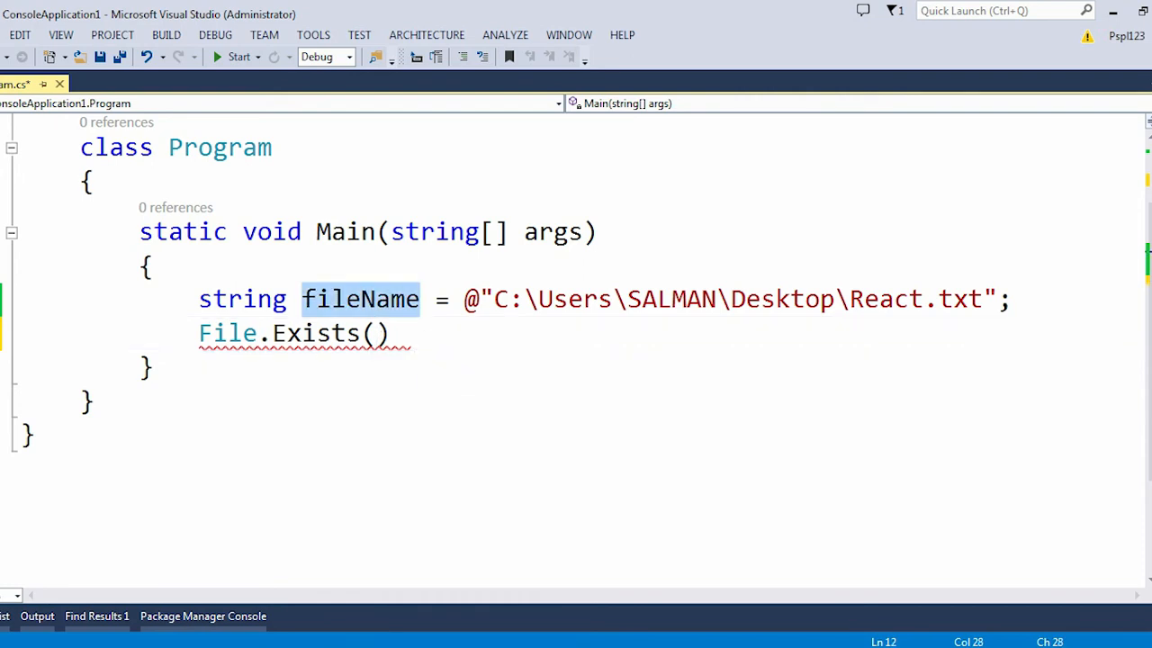
pyautogui.write('f')
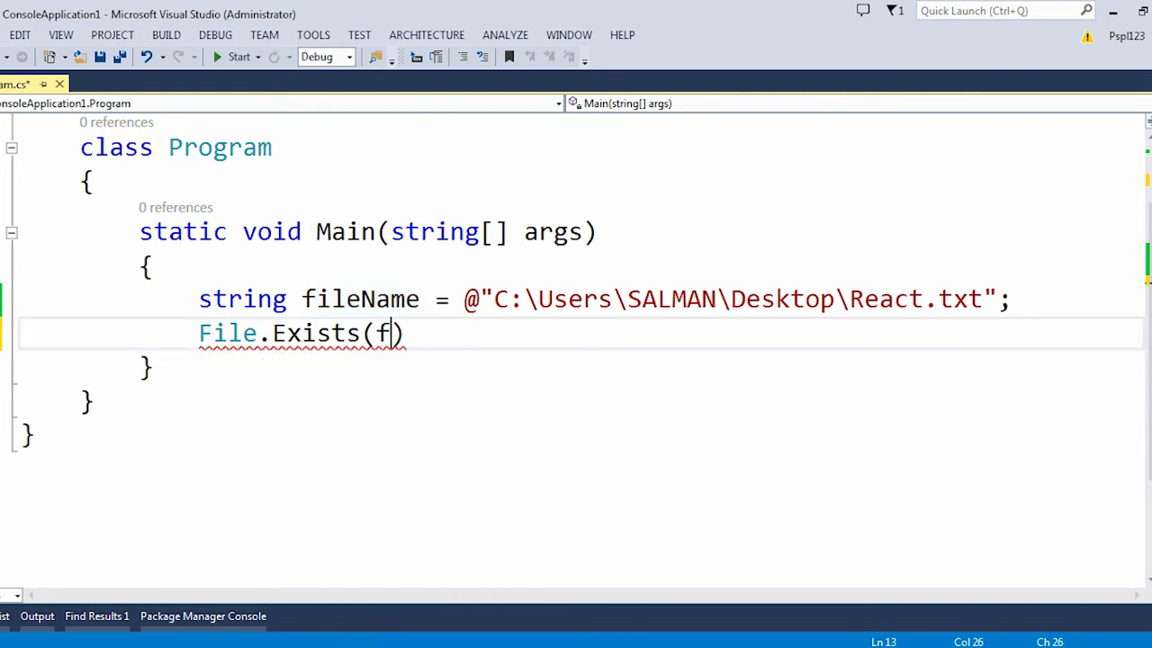
pyautogui.write('ileName')
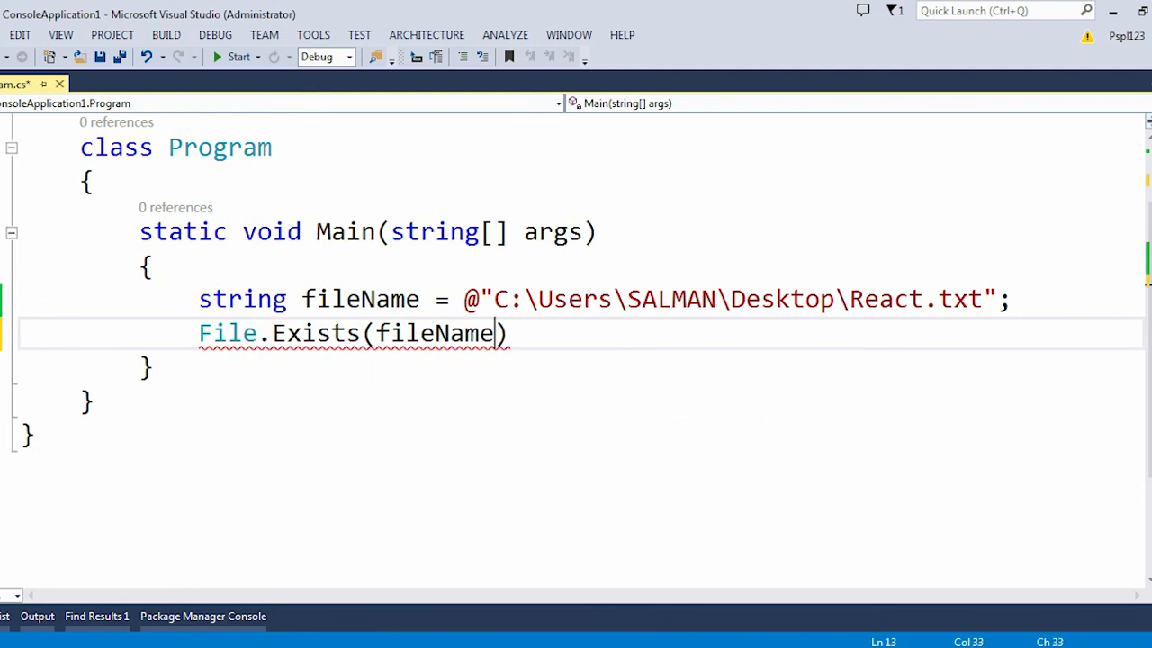
pyautogui.write('bool result =')
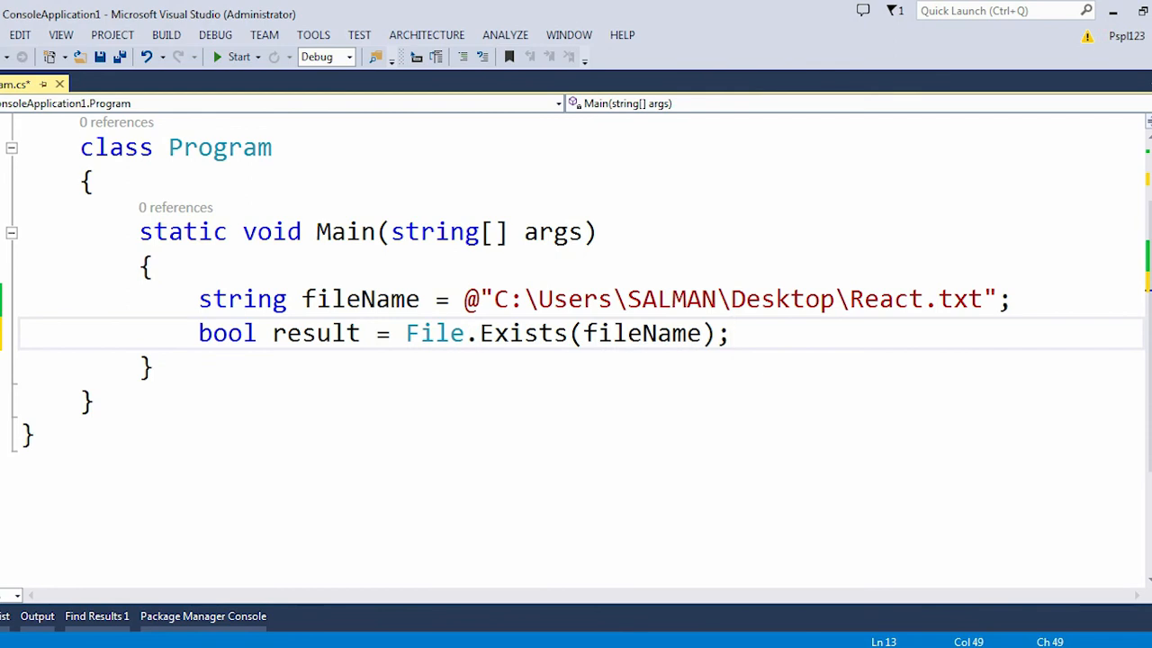
pyautogui.press('ctrl+s')
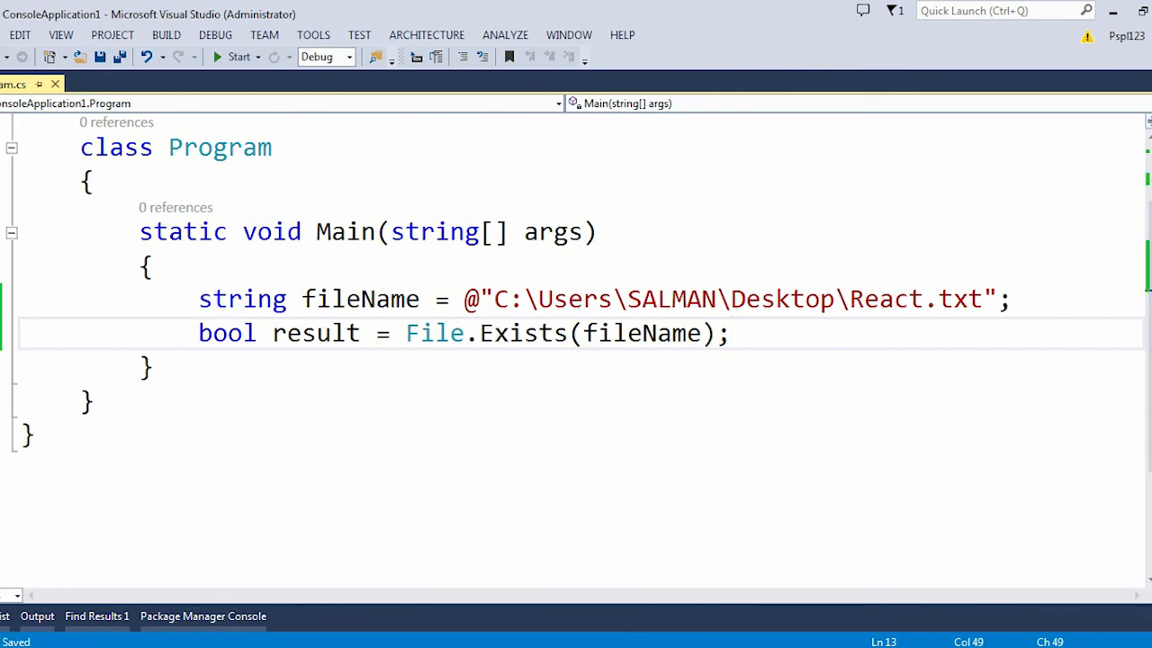
pyautogui.moveTo(493, 299); pyautogui.dragTo(934, 298)
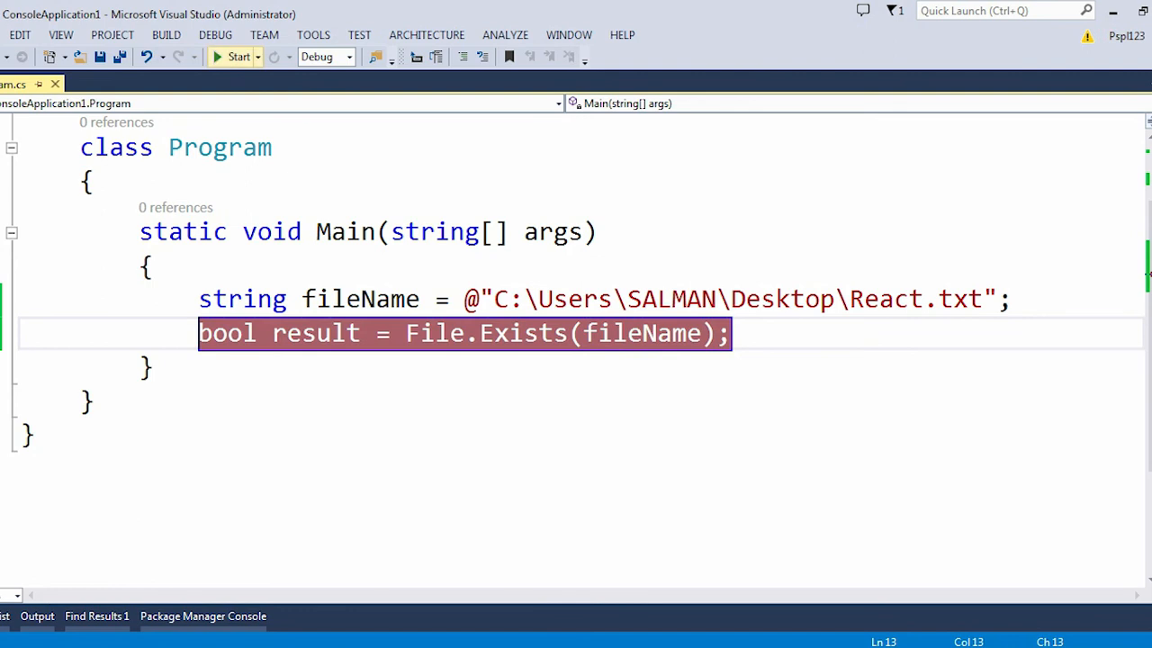
pyautogui.click(234, 56)
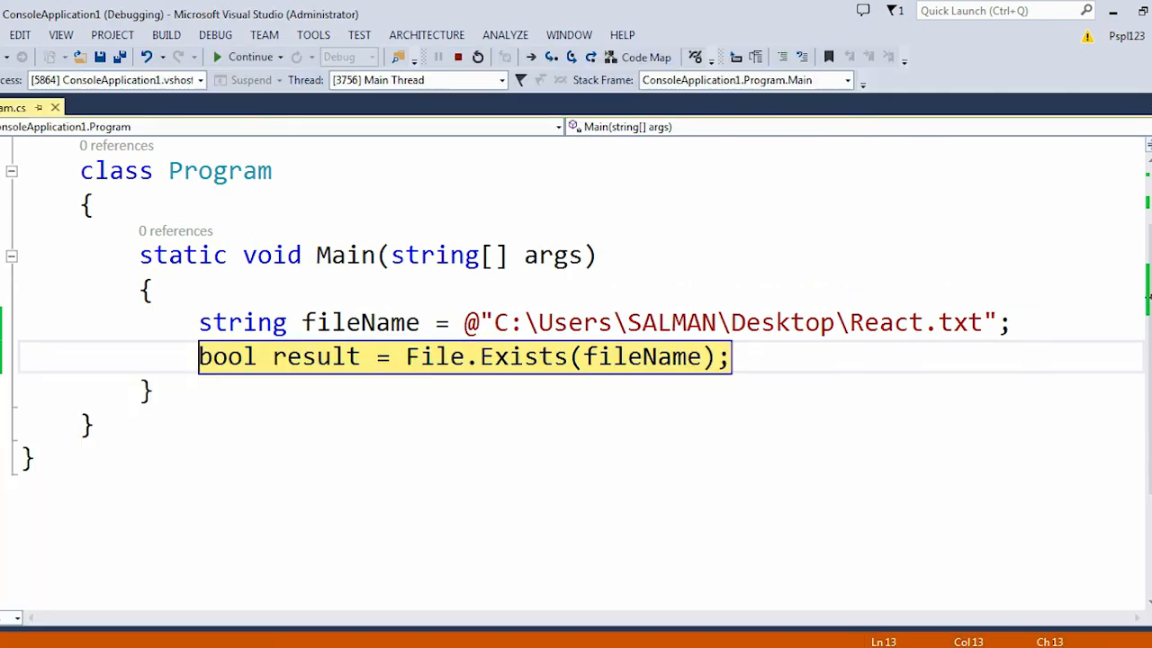
pyautogui.press('F10')
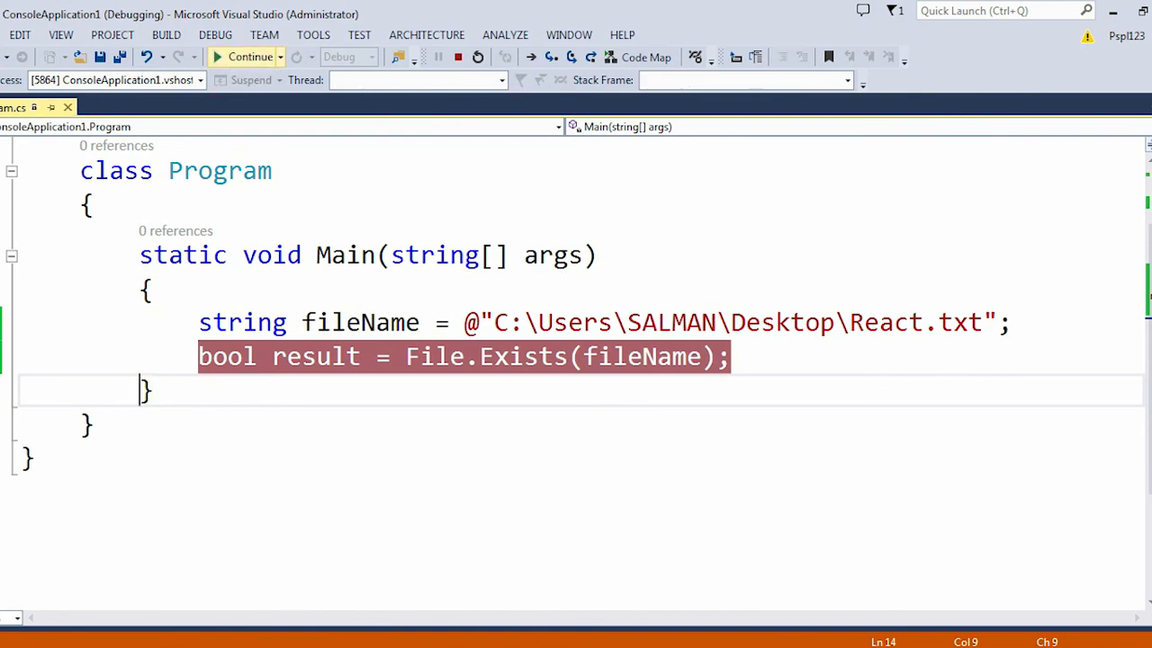
pyautogui.click(457, 56)
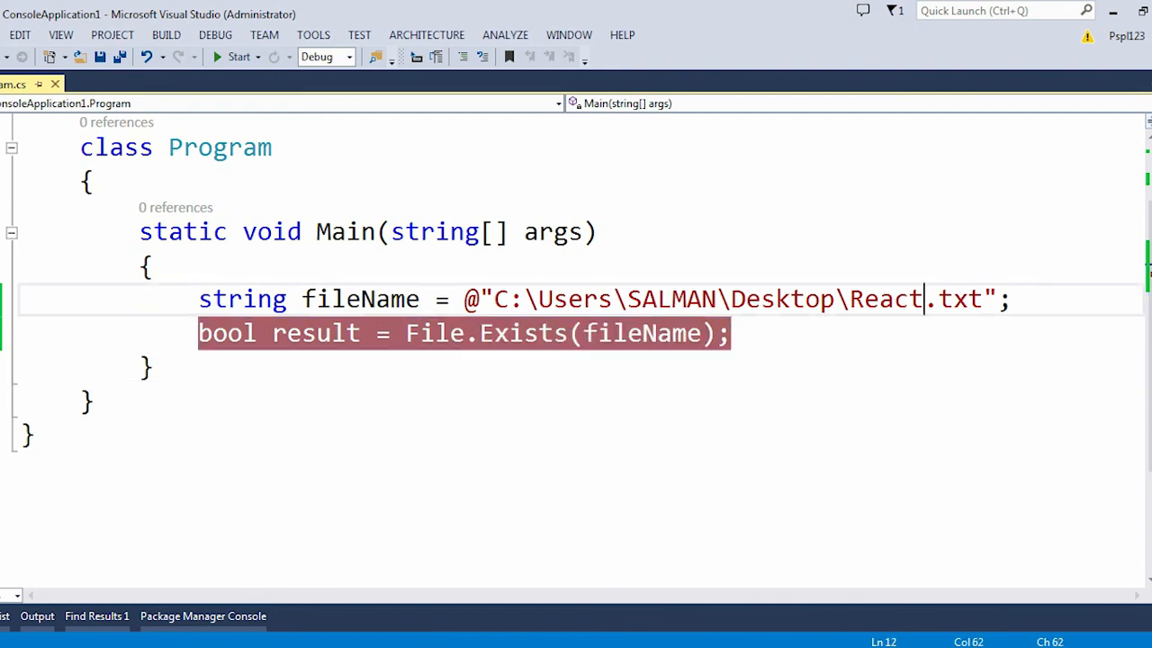
# Point the path at React1.txt, debug to the breakpoint, step over File.Exists, then stop debugging.
pyautogui.write('1')
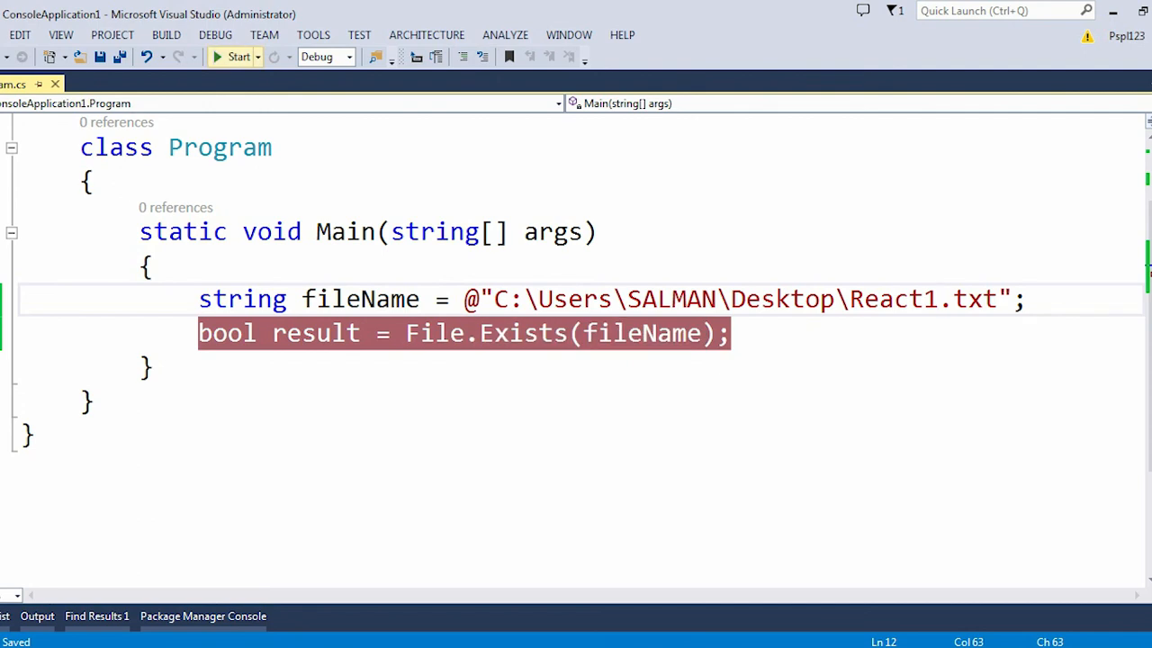
pyautogui.click(234, 56)
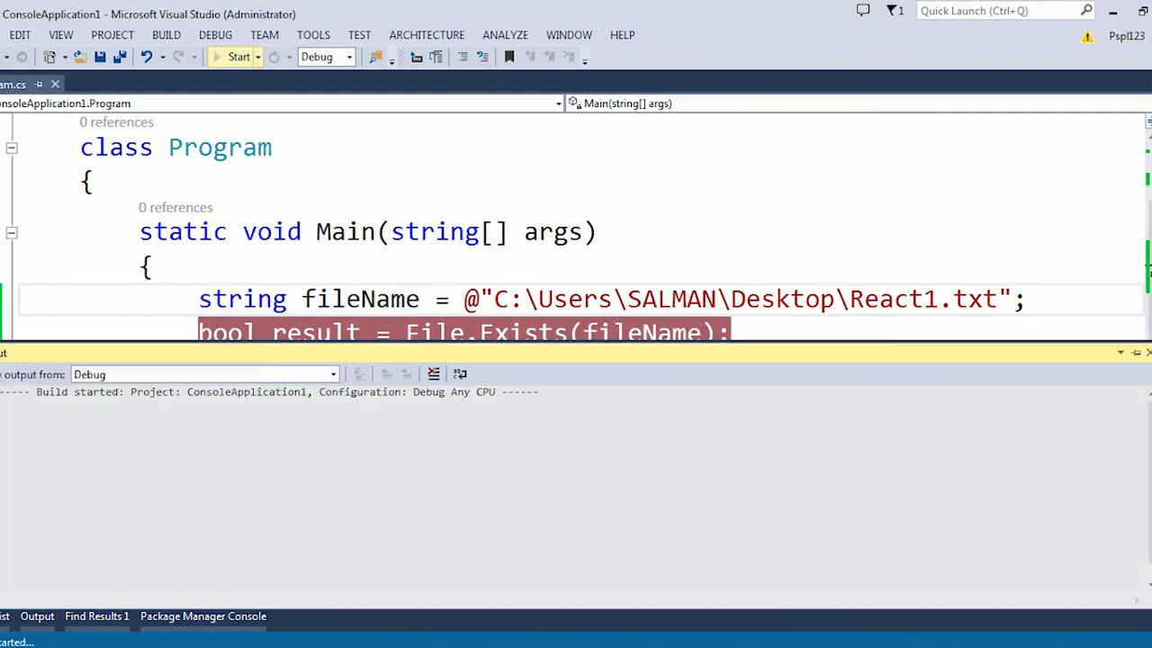
pyautogui.click(234, 56)
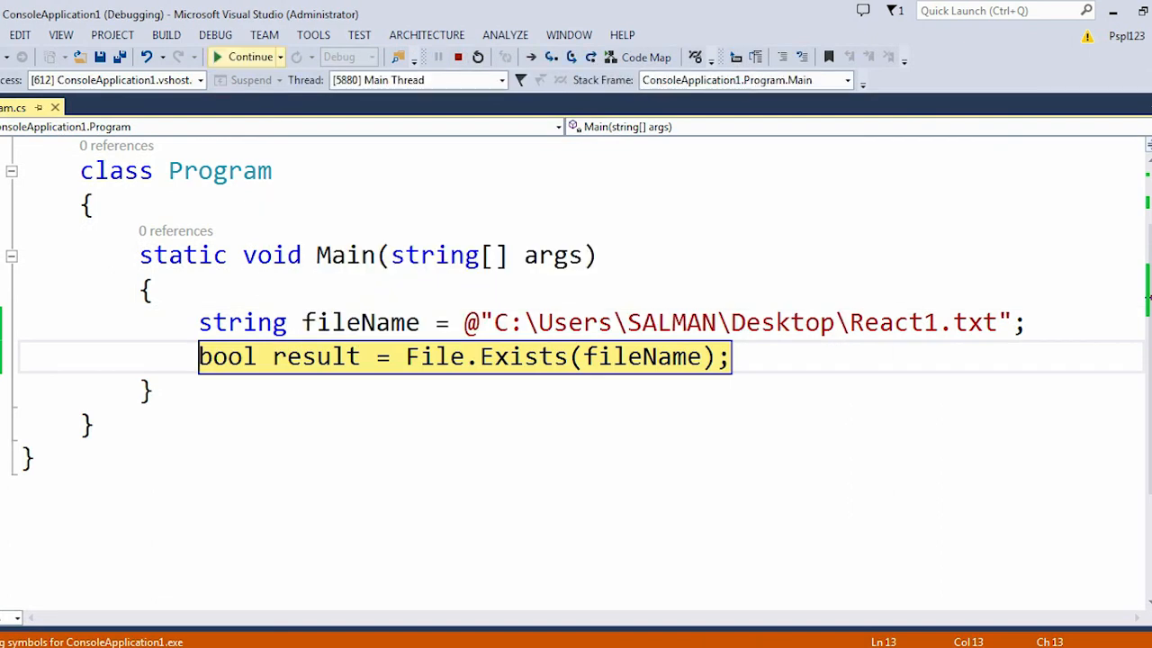
pyautogui.press('F10')
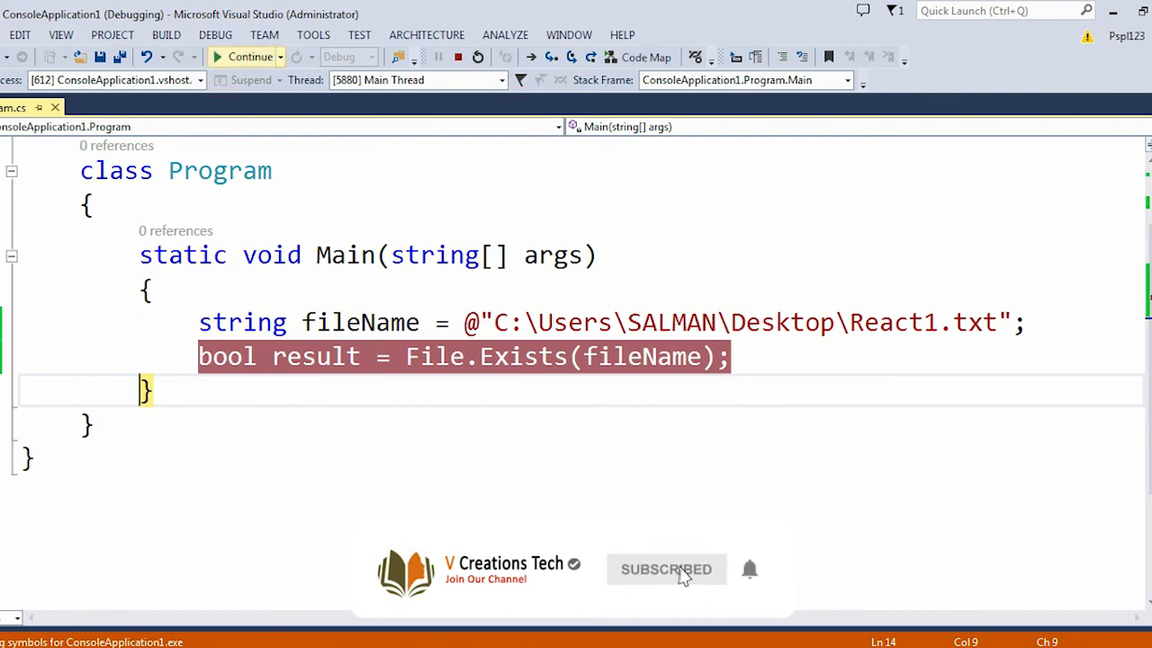
pyautogui.click(479, 56)
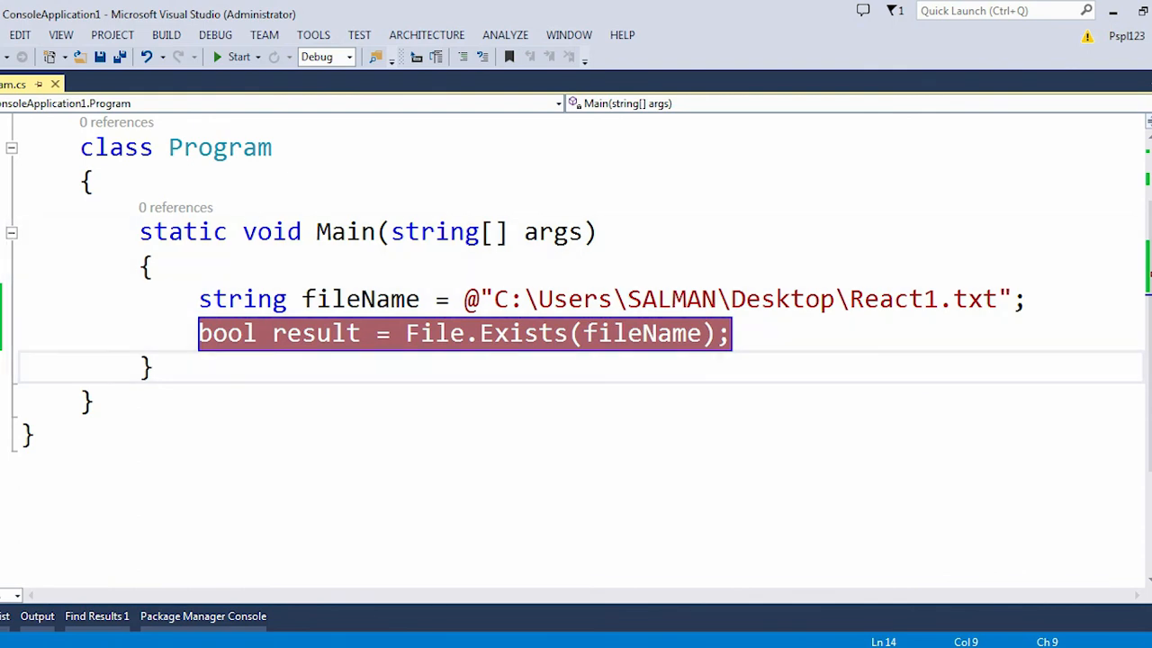
# Clear the breakpoint on the result line and rest the caret at its end.
pyautogui.click(198, 333)
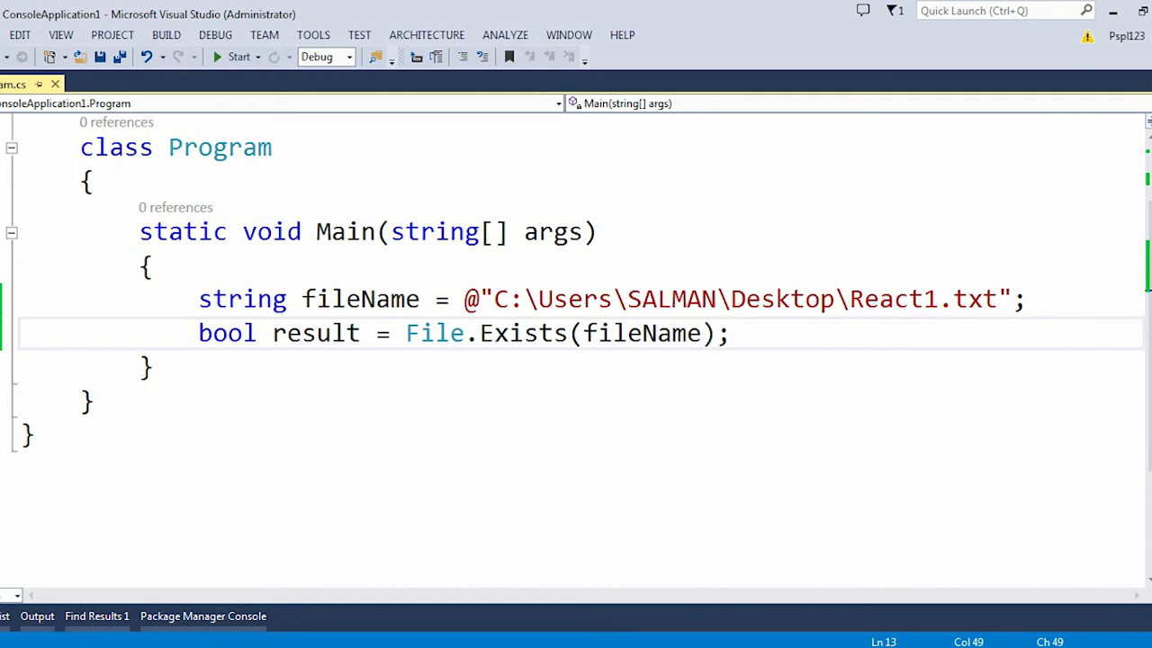
pyautogui.click(729, 333)
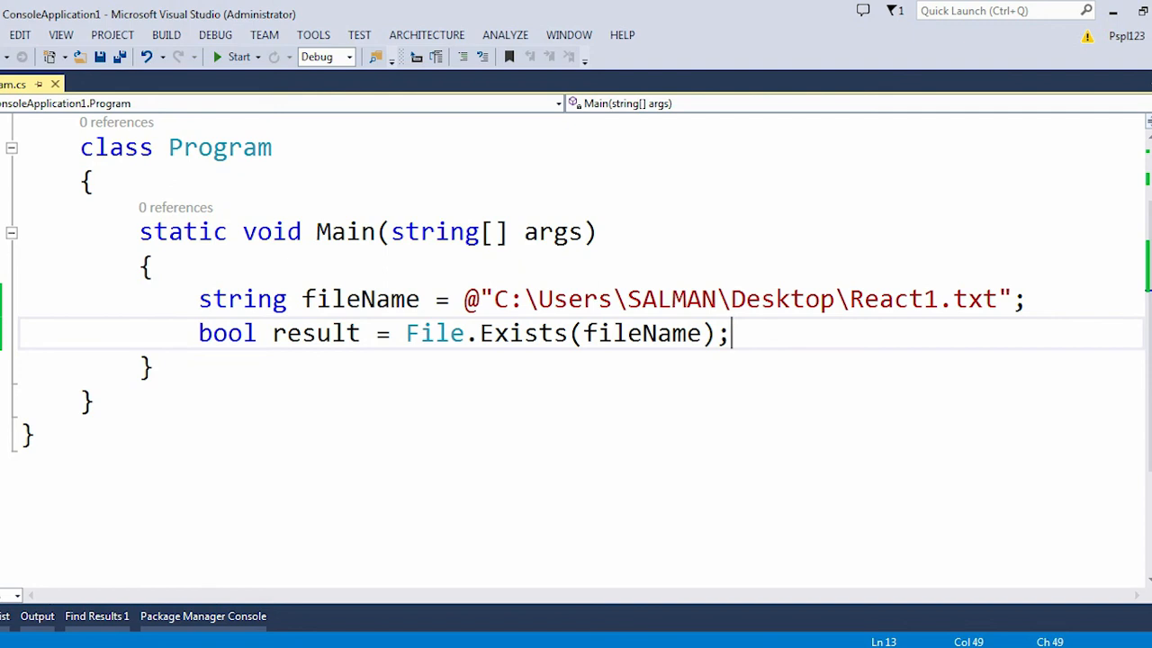